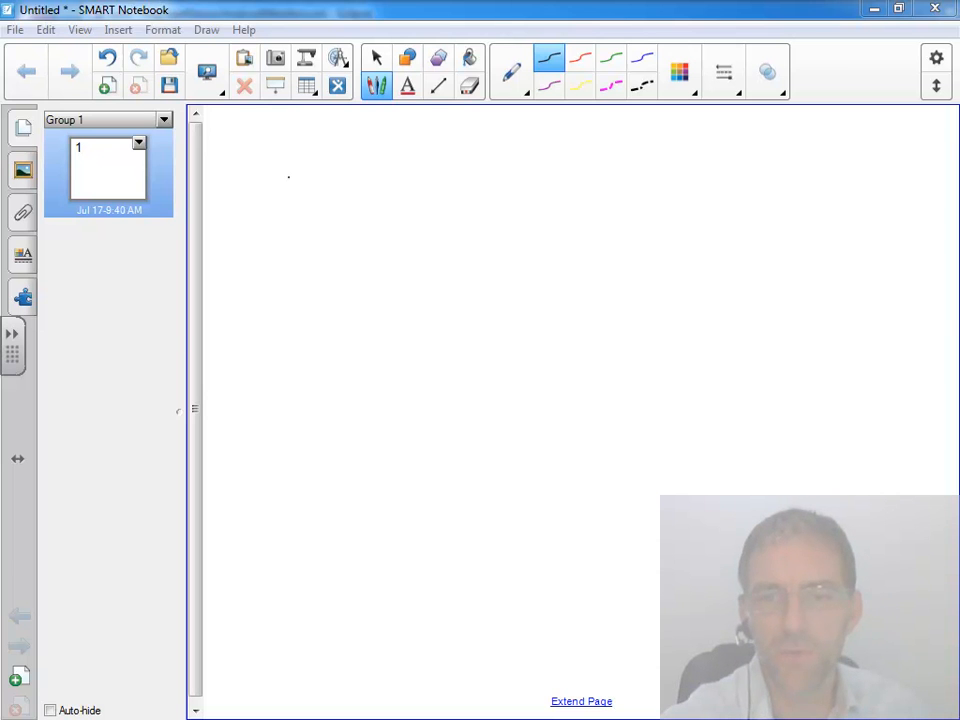
Draw a large black-pen rectangle representing a large device screen
{"action": "left_click_drag", "start_coordinate": [289, 180], "coordinate": [695, 465]}
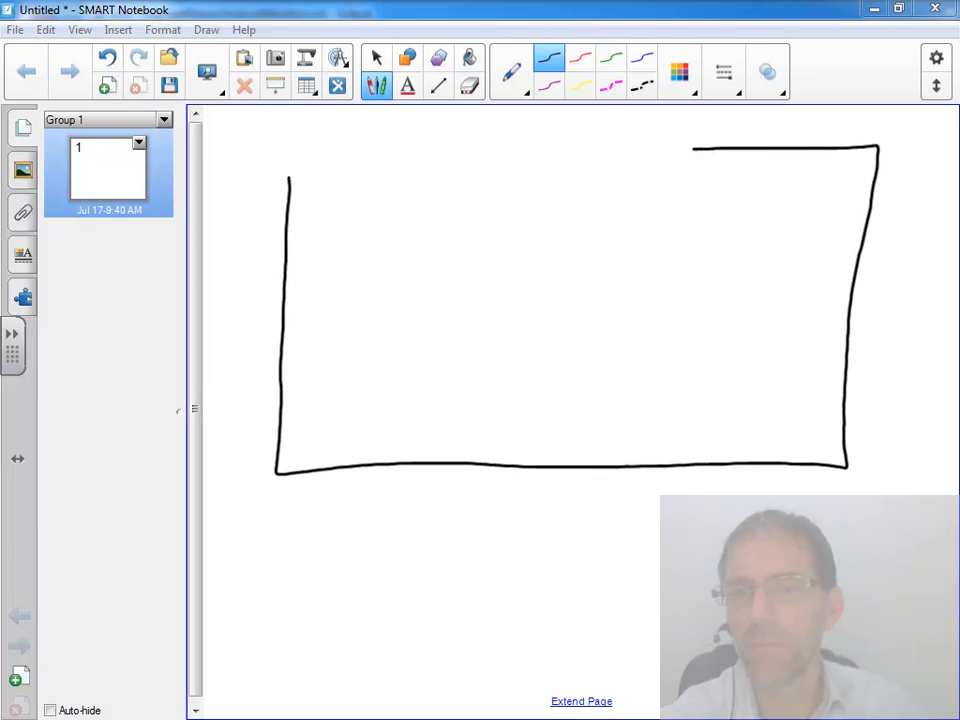
{"action": "left_click_drag", "start_coordinate": [690, 148], "coordinate": [283, 165]}
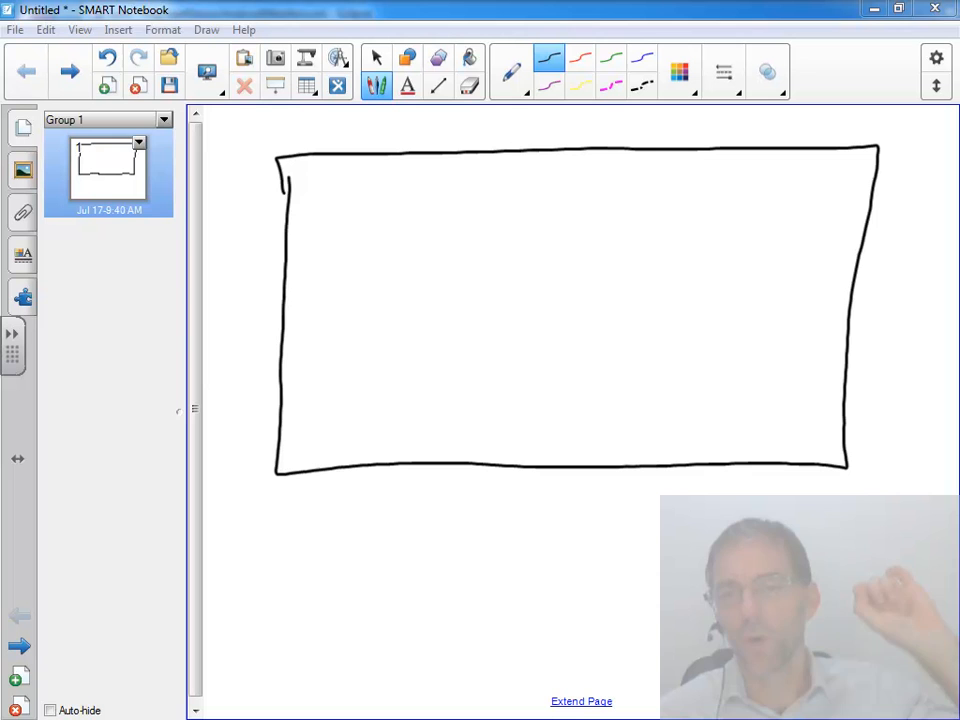
Switch to the orange pen and letter LIST in the 'A LIST STATIC' panel
{"action": "left_click", "coordinate": [679, 71]}
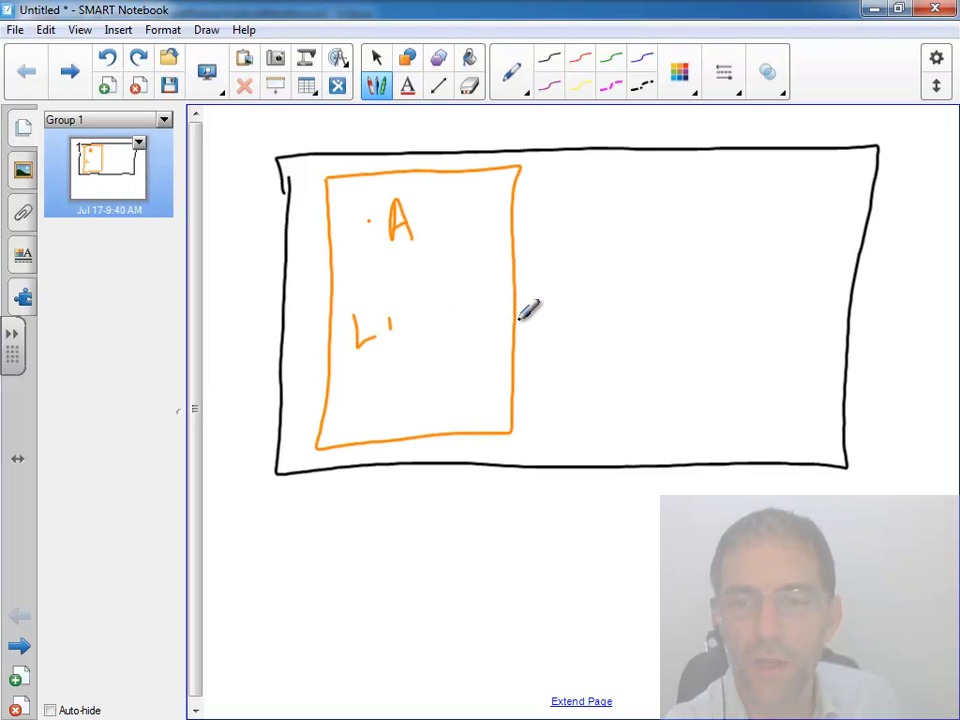
{"action": "left_click_drag", "start_coordinate": [380, 320], "coordinate": [455, 320]}
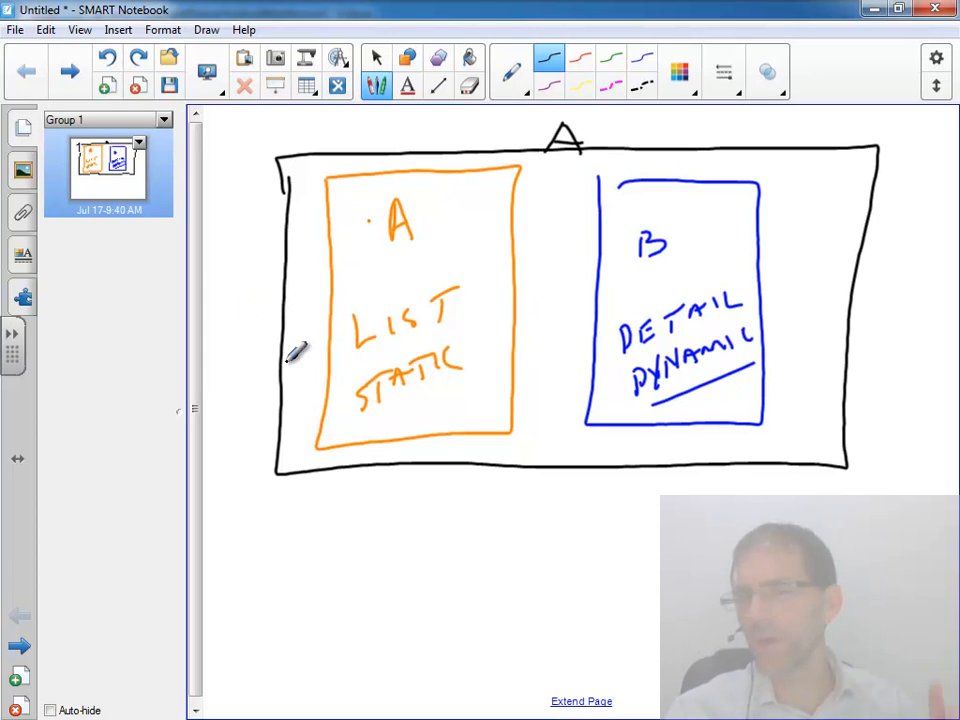
{"action": "mouse_move", "coordinate": [147, 380]}
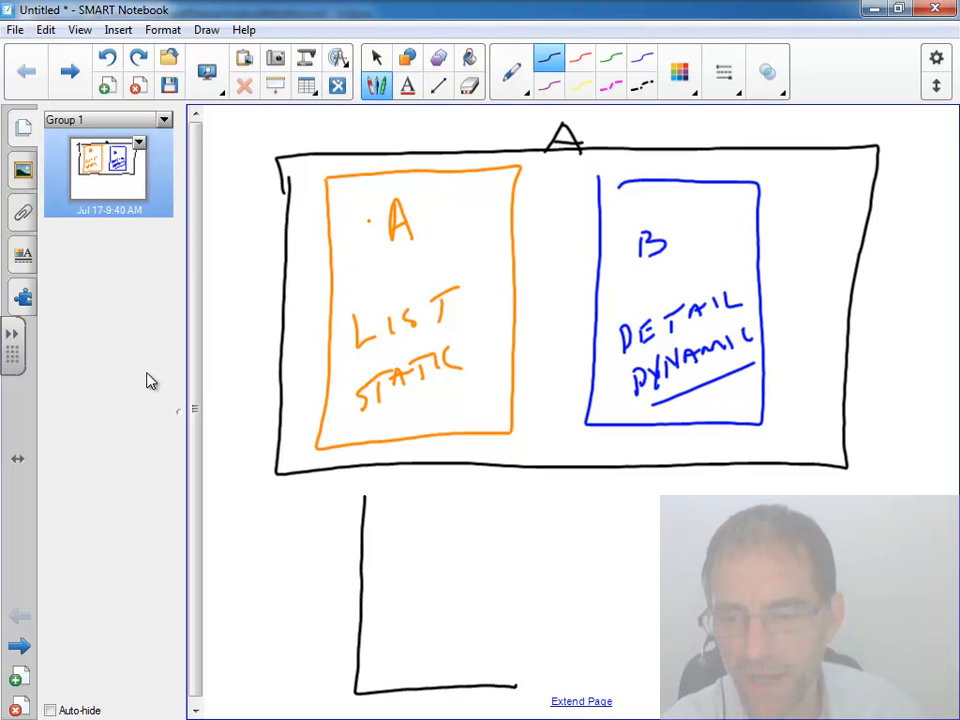
{"action": "left_click", "coordinate": [679, 71]}
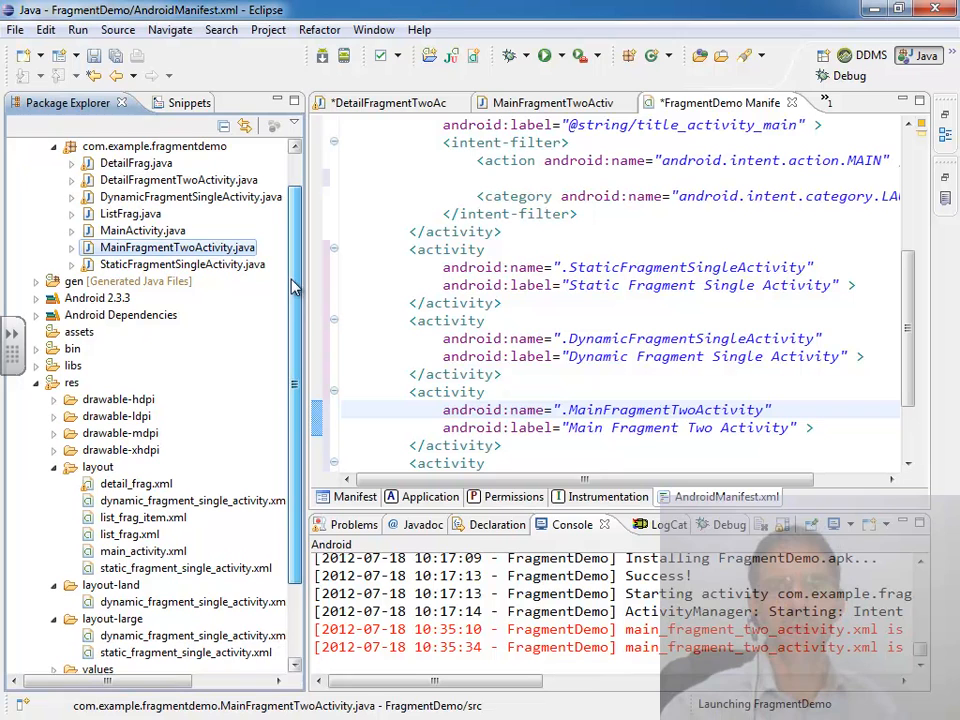
{"action": "mouse_move", "coordinate": [175, 247]}
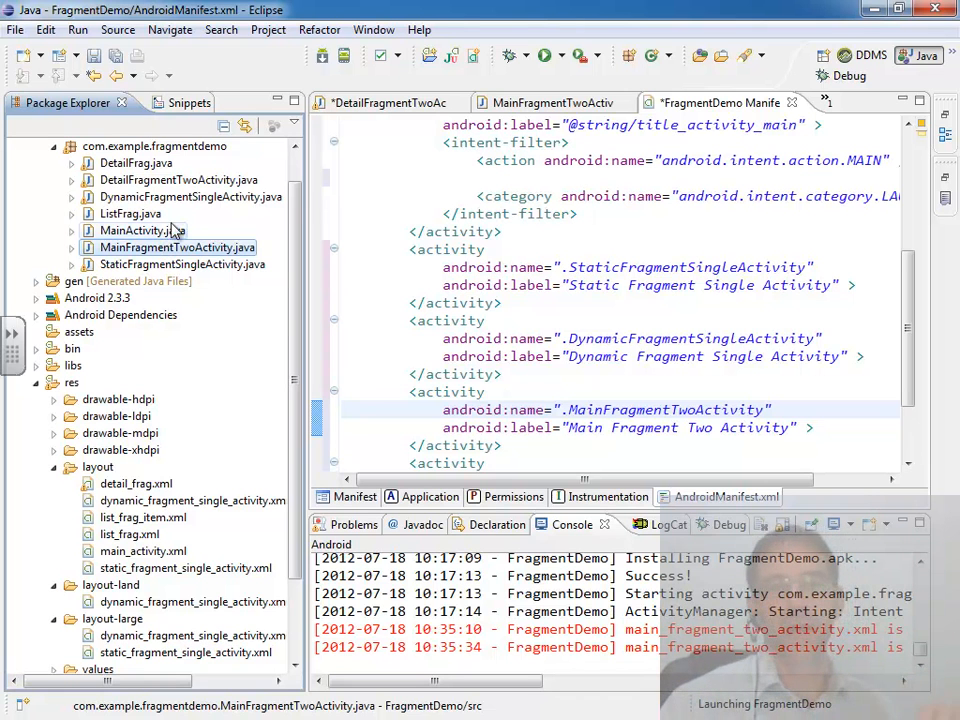
Open DetailFragmentTwoActivity.java from the Package Explorer
{"action": "left_click", "coordinate": [179, 179]}
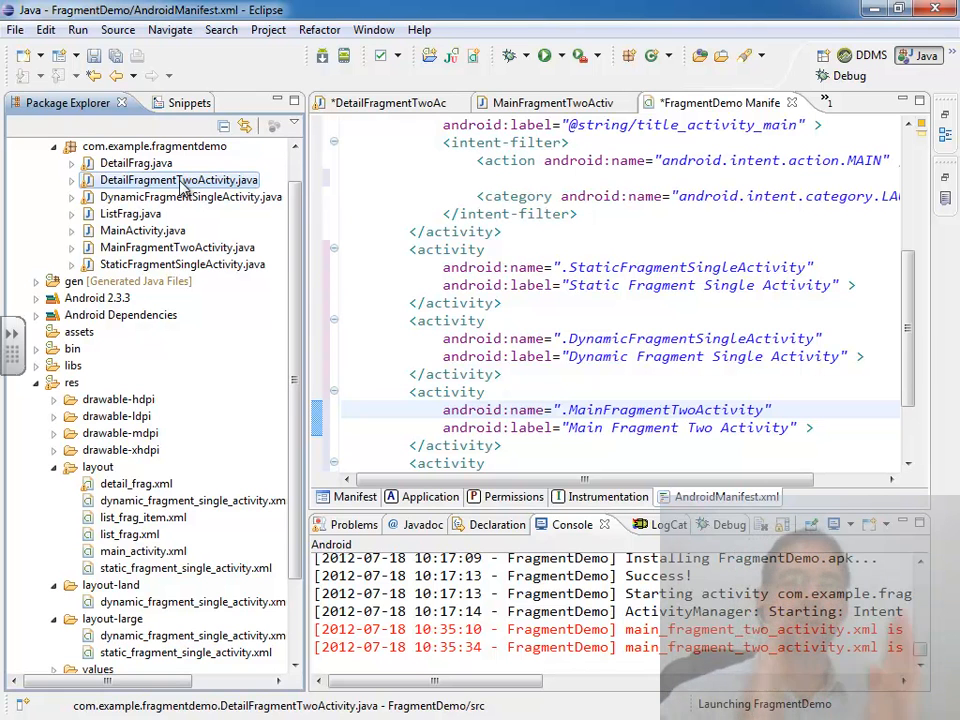
{"action": "left_click", "coordinate": [177, 247]}
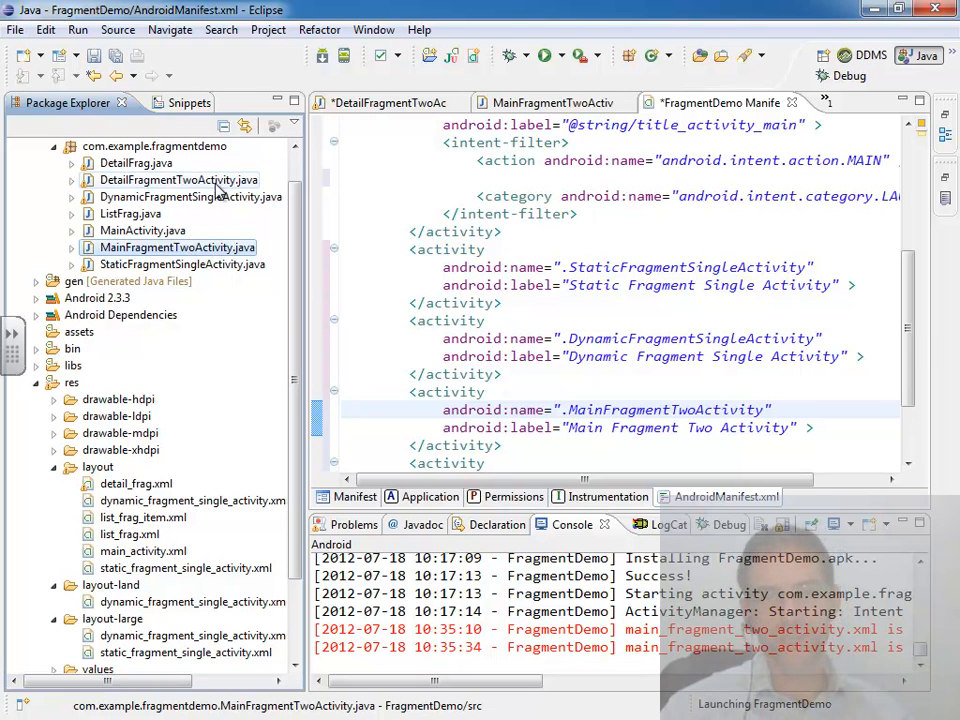
{"action": "left_click", "coordinate": [178, 180]}
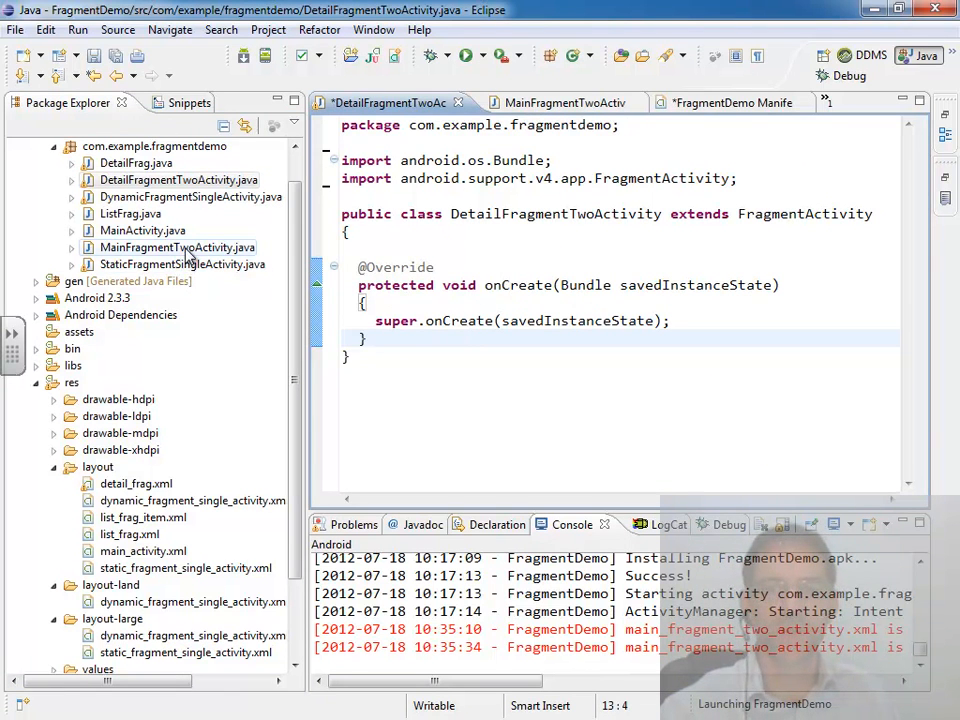
Compare MainFragmentTwoActivity.java with the AndroidManifest's activity entries
{"action": "left_click", "coordinate": [550, 102]}
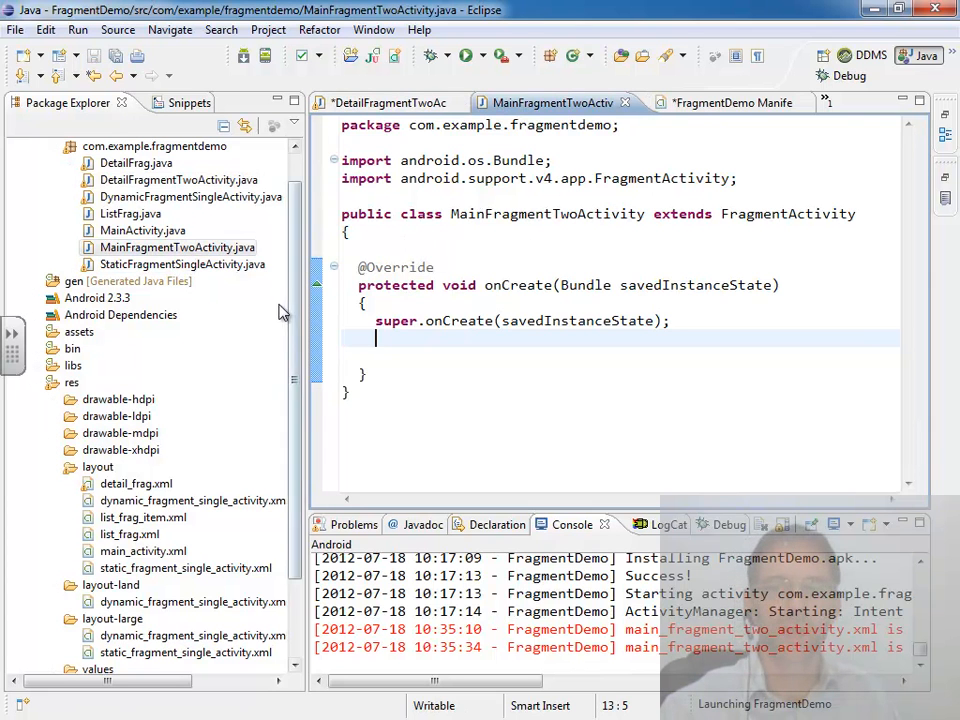
{"action": "left_click", "coordinate": [718, 102]}
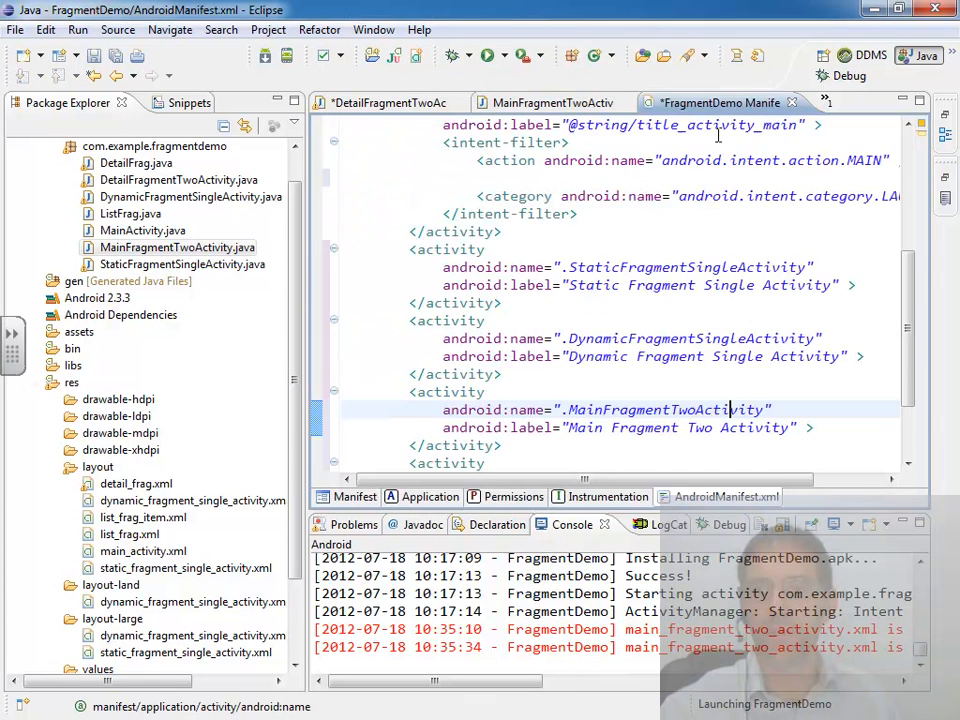
{"action": "scroll", "scroll_direction": "down", "scroll_amount": 3}
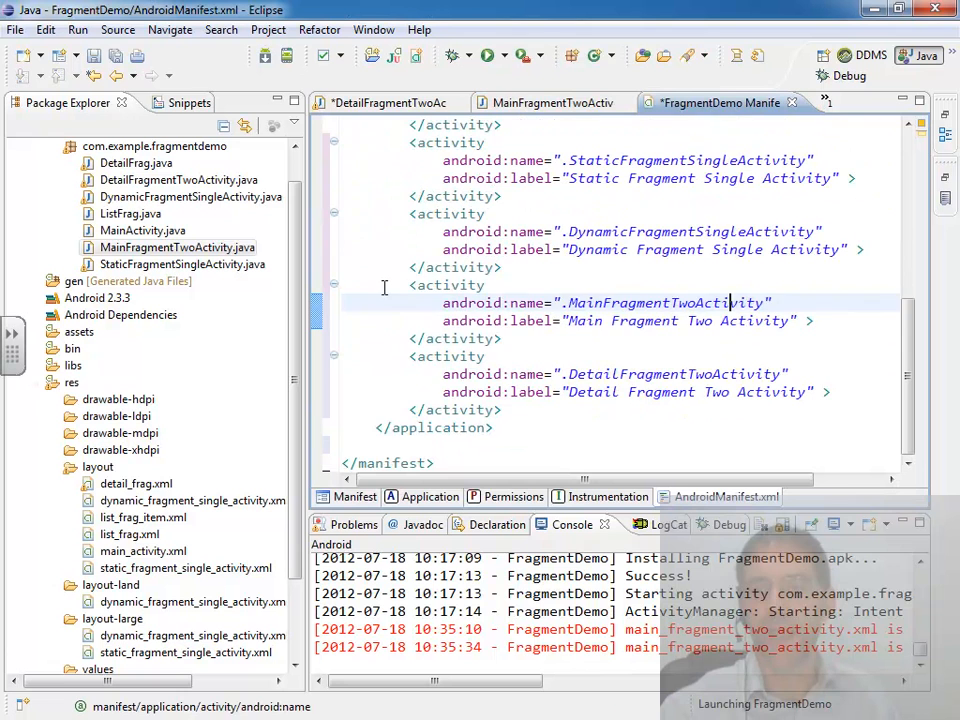
{"action": "left_click_drag", "start_coordinate": [410, 285], "coordinate": [503, 410]}
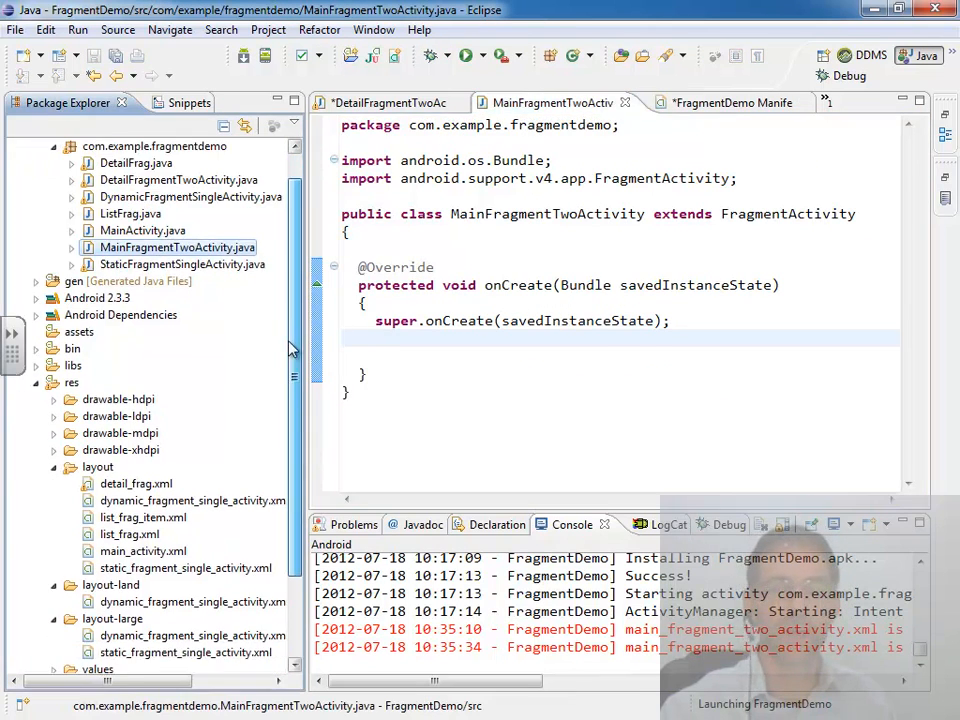
Open layout-large/static_fragment_single_activity.xml and select the layout-large folder
{"action": "double_click", "coordinate": [185, 579]}
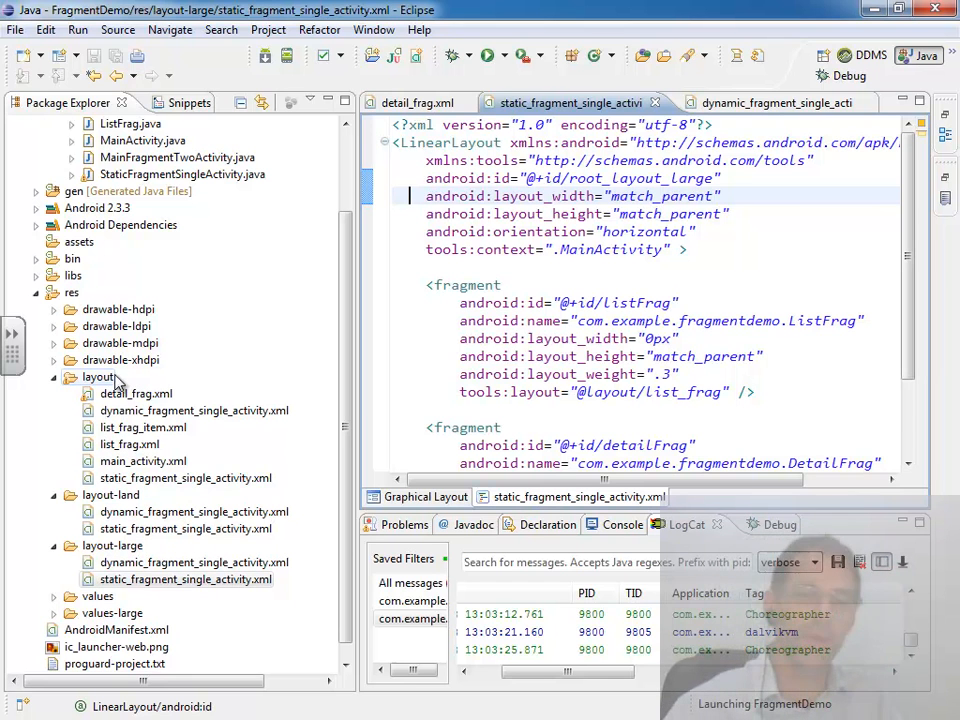
{"action": "left_click", "coordinate": [185, 580]}
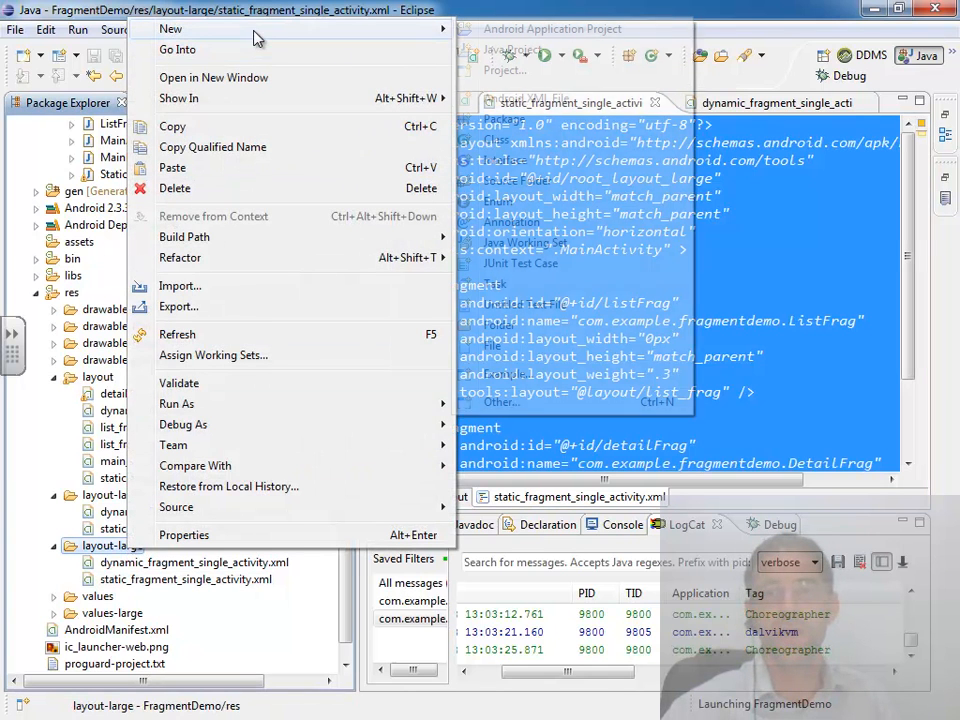
Create the Android XML file main_fragment_layout_activity in layout-large
{"action": "left_click", "coordinate": [171, 28]}
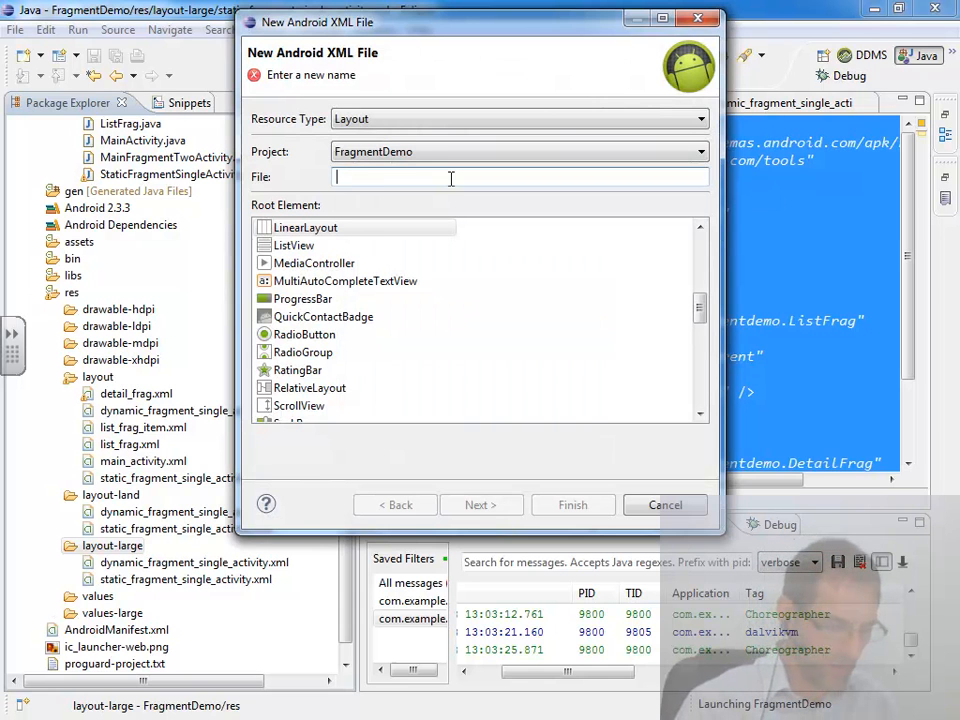
{"action": "type", "text": "main_fragment_layout"}
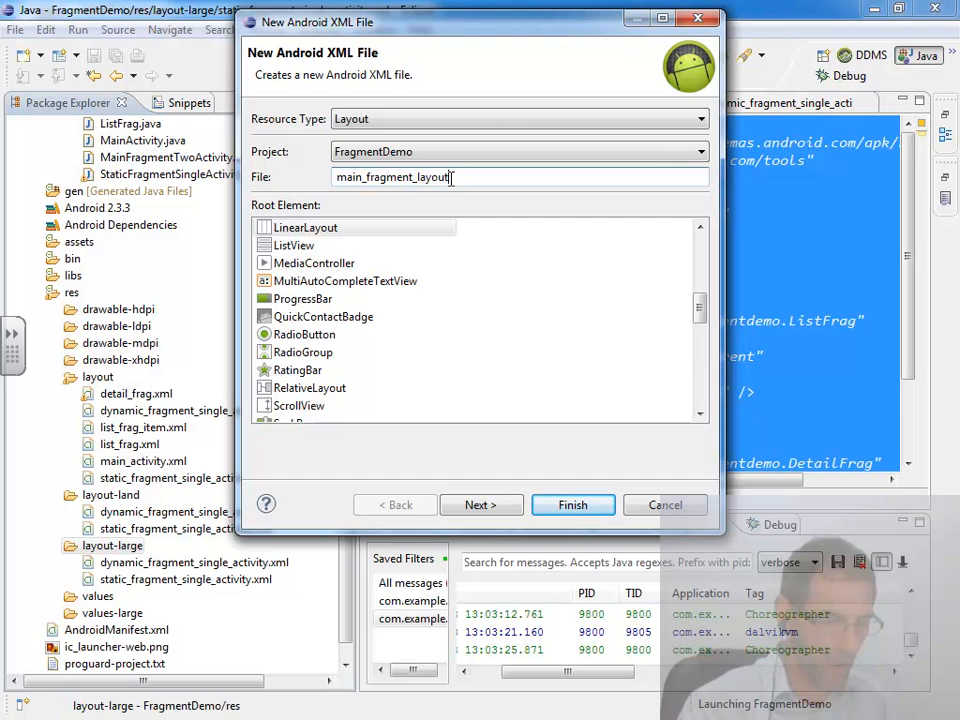
{"action": "left_click", "coordinate": [573, 505]}
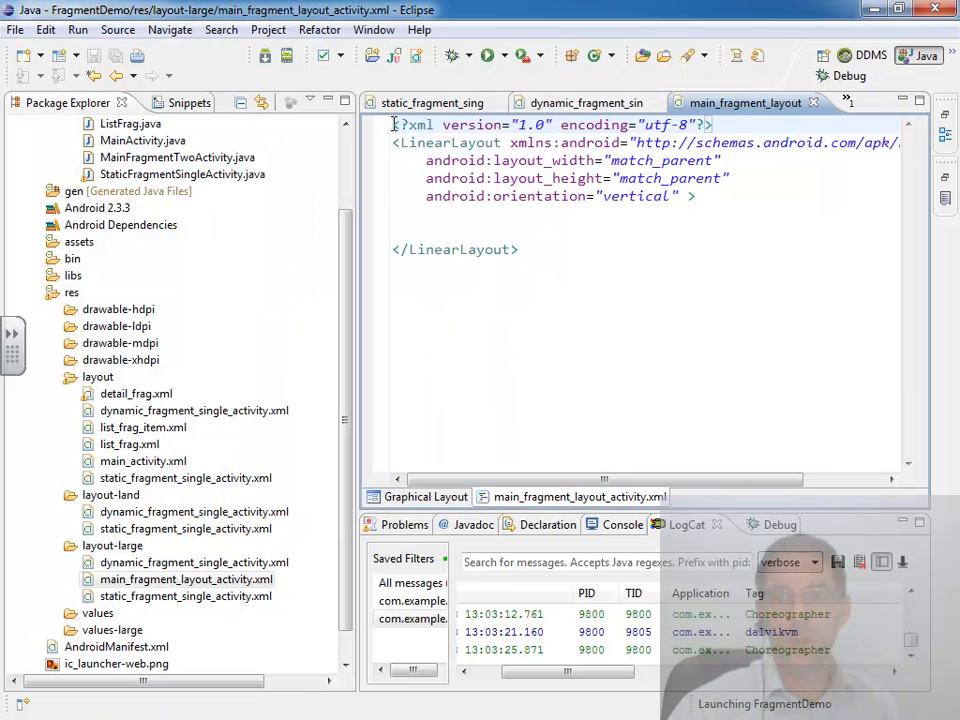
Replace the default LinearLayout with the copied horizontal listFrag and detailFrag layout
{"action": "key", "text": "ctrl+a"}
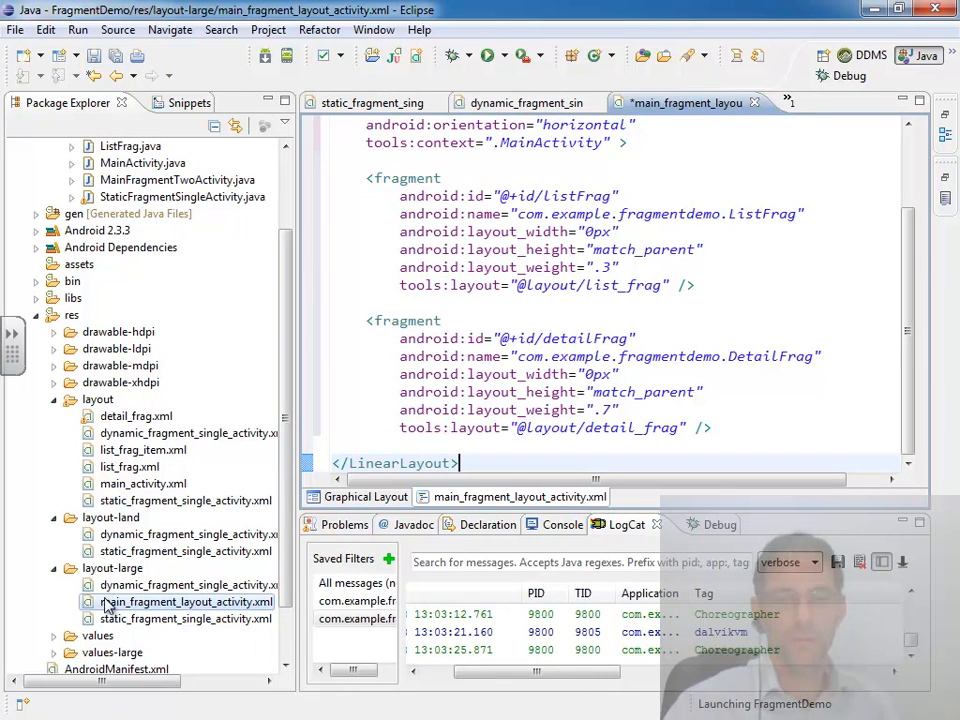
{"action": "left_click", "coordinate": [185, 601]}
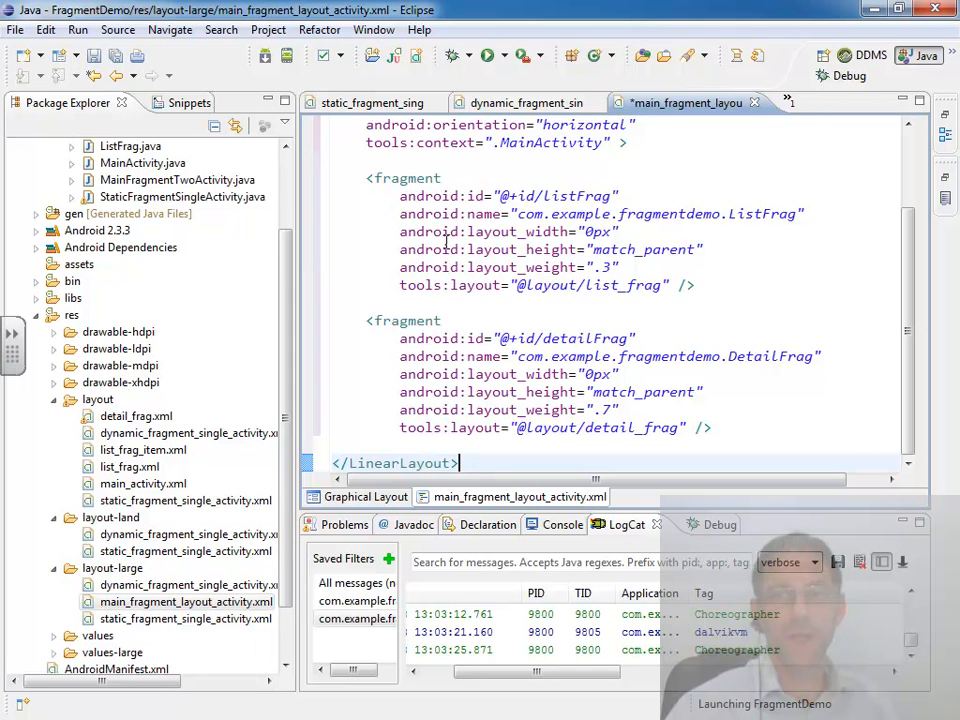
{"action": "left_click_drag", "start_coordinate": [367, 178], "coordinate": [694, 285]}
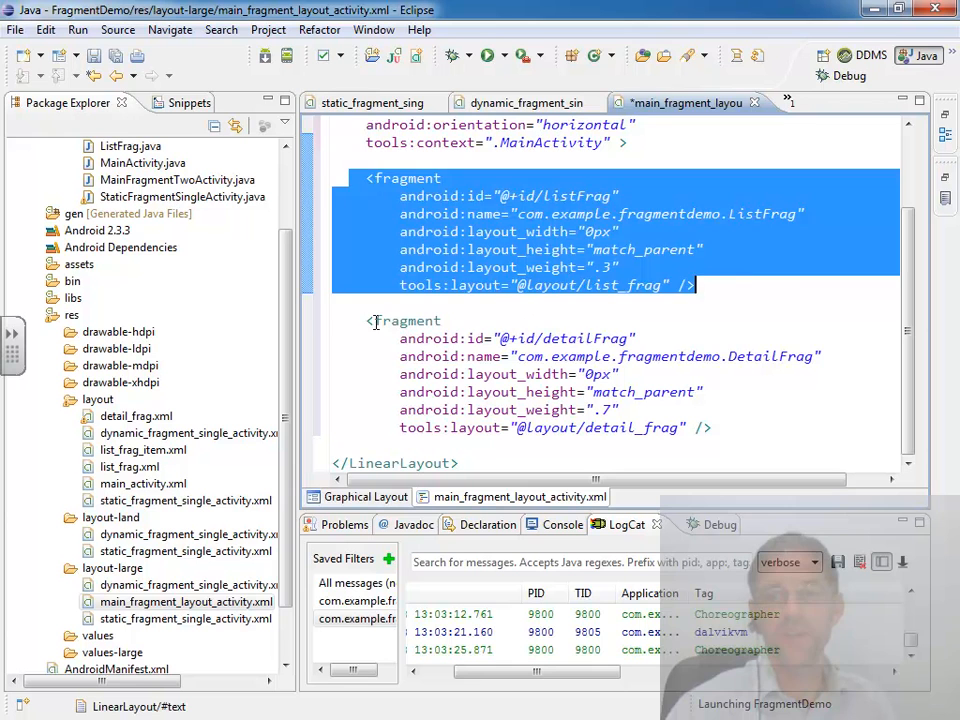
{"action": "double_click", "coordinate": [402, 320]}
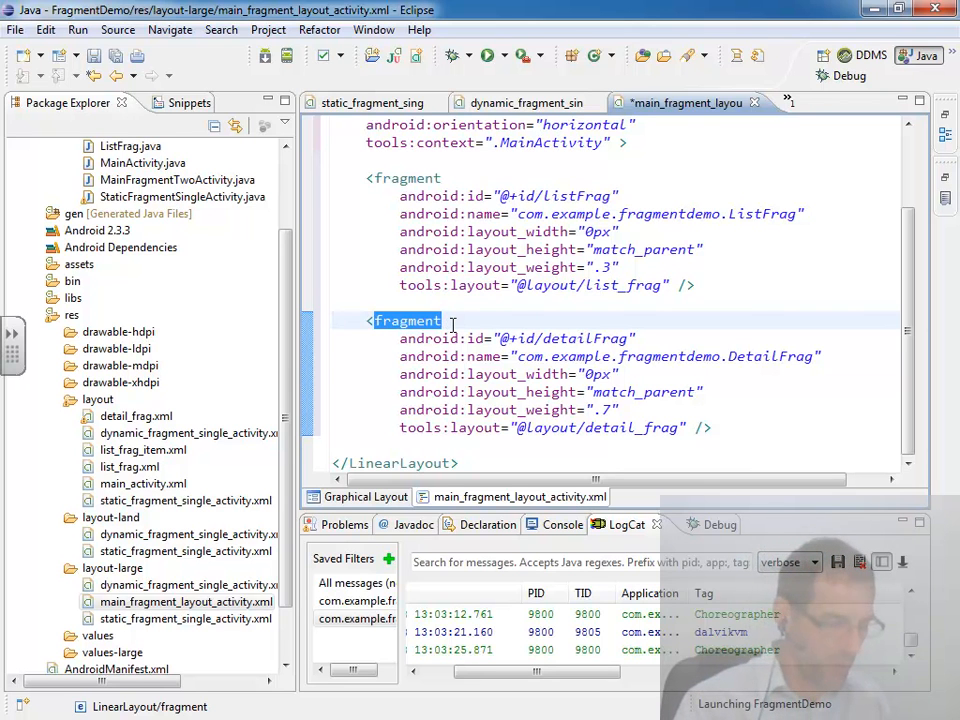
Make the detail fragment a FrameLayout with id detail_frag_hook, removing name and tools:layout
{"action": "type", "text": "Frame"}
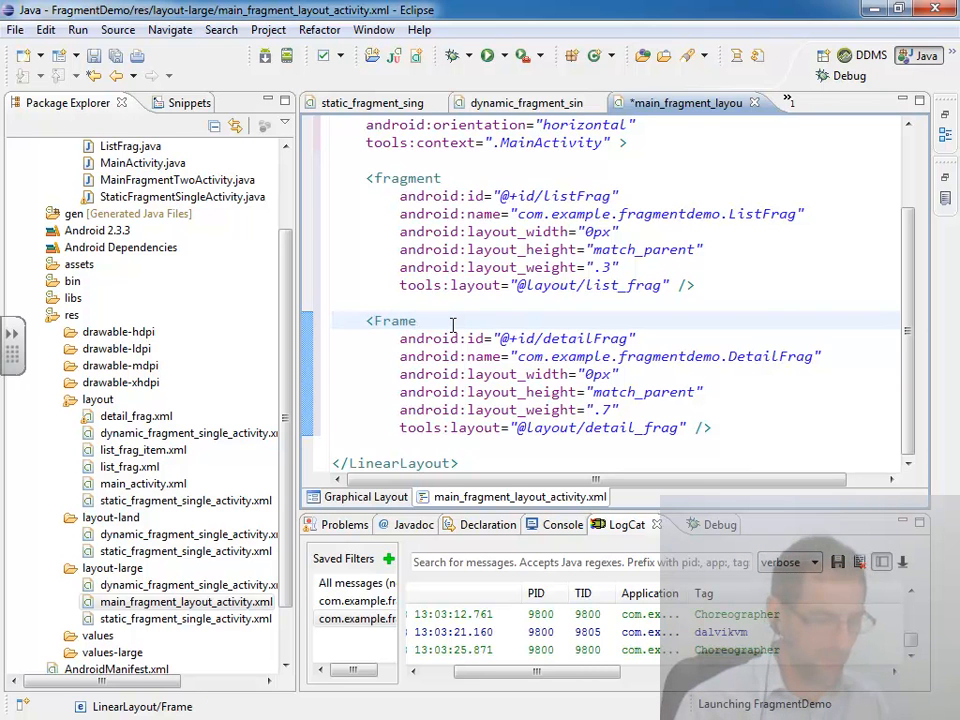
{"action": "type", "text": "Layout"}
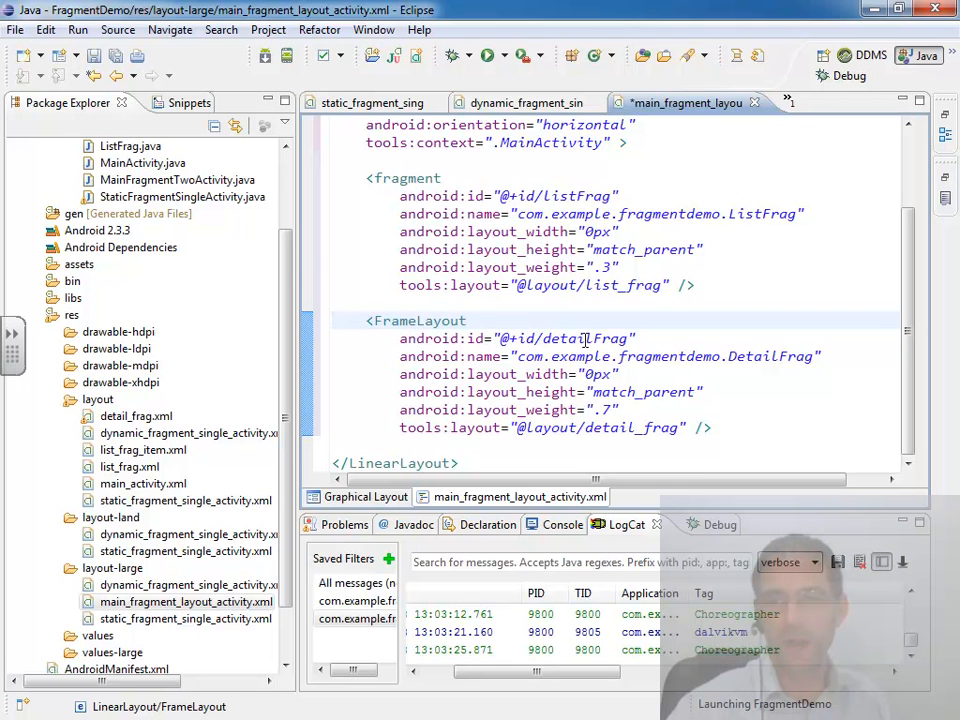
{"action": "double_click", "coordinate": [611, 338]}
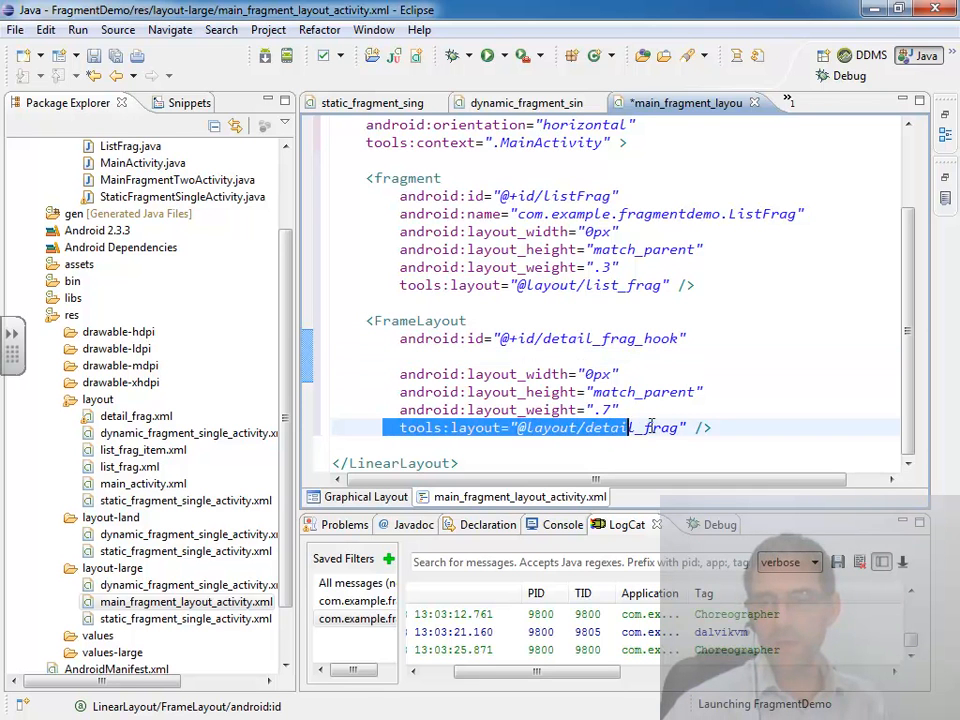
{"action": "key", "text": "Delete"}
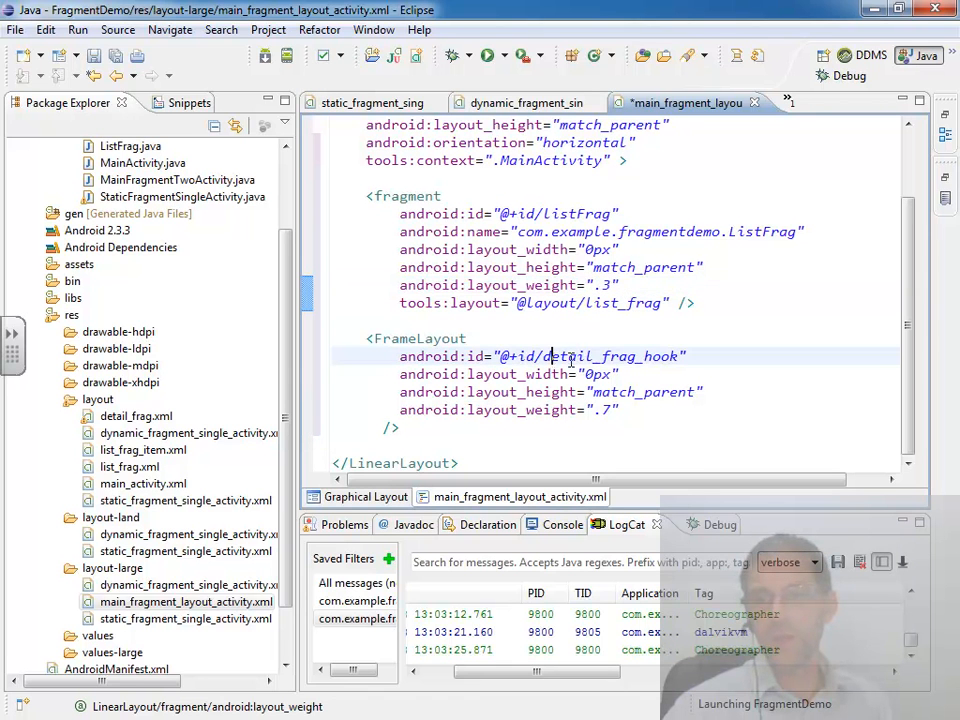
{"action": "double_click", "coordinate": [610, 356]}
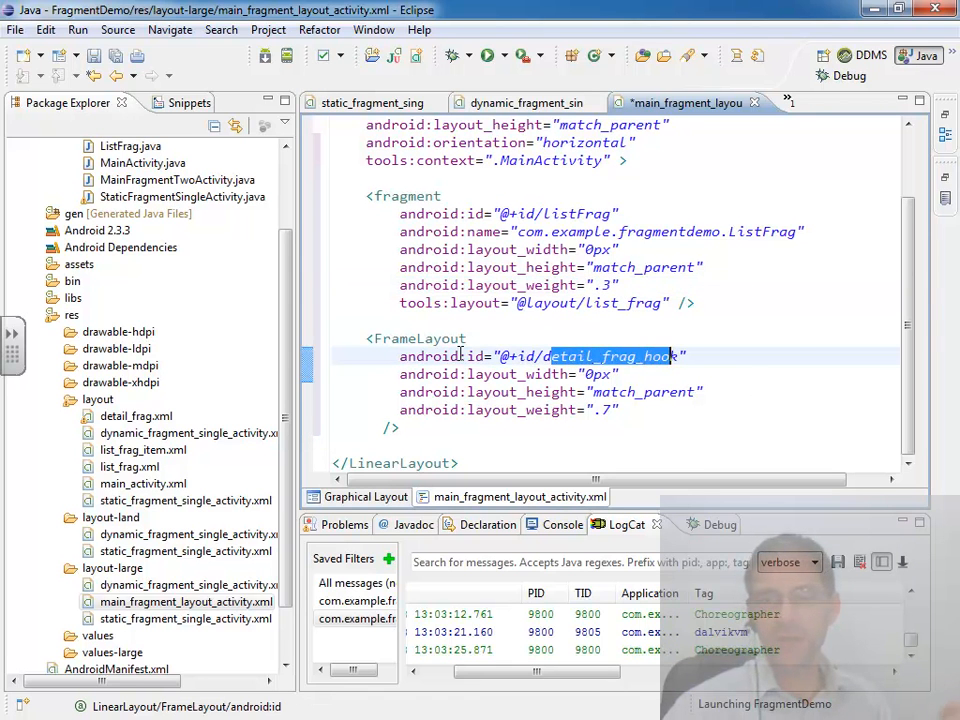
{"action": "scroll", "scroll_direction": "up", "scroll_amount": 3}
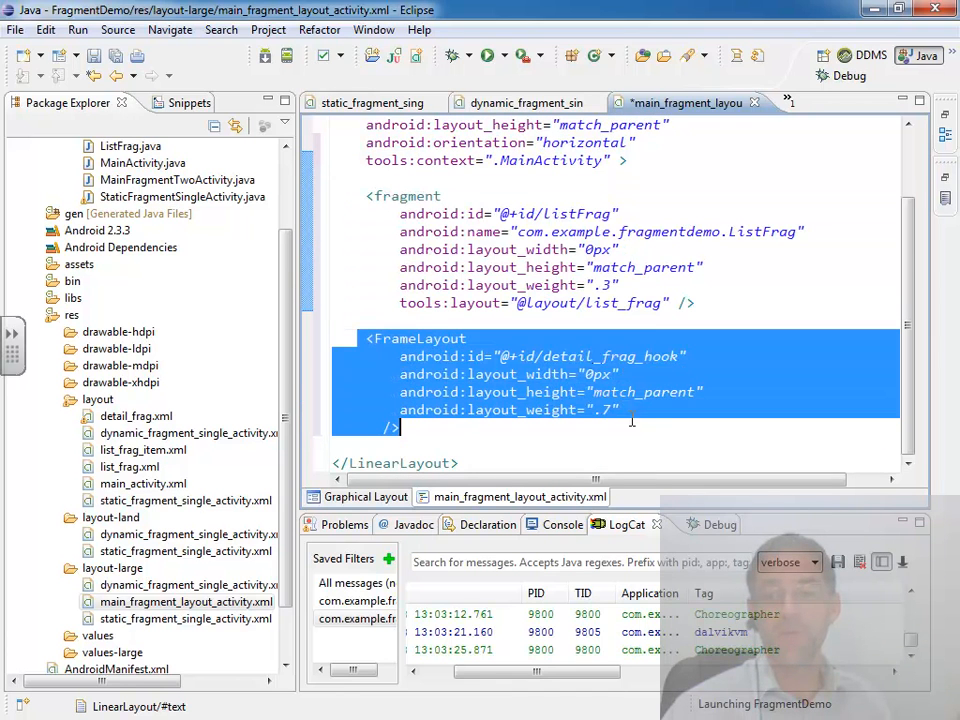
{"action": "scroll", "scroll_direction": "up", "scroll_amount": 3}
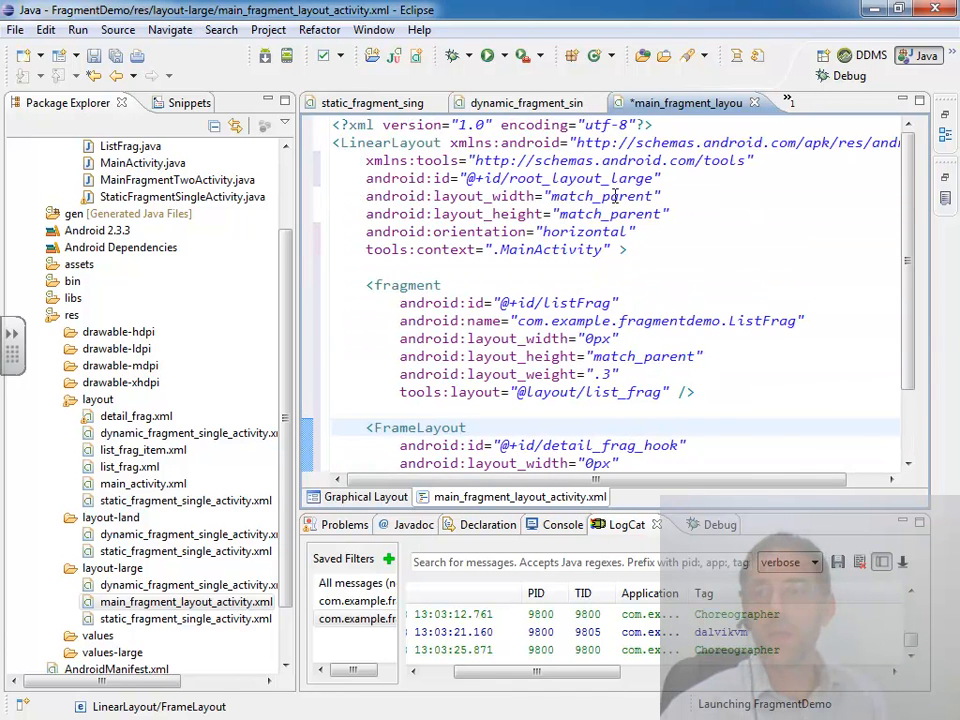
{"action": "double_click", "coordinate": [600, 178]}
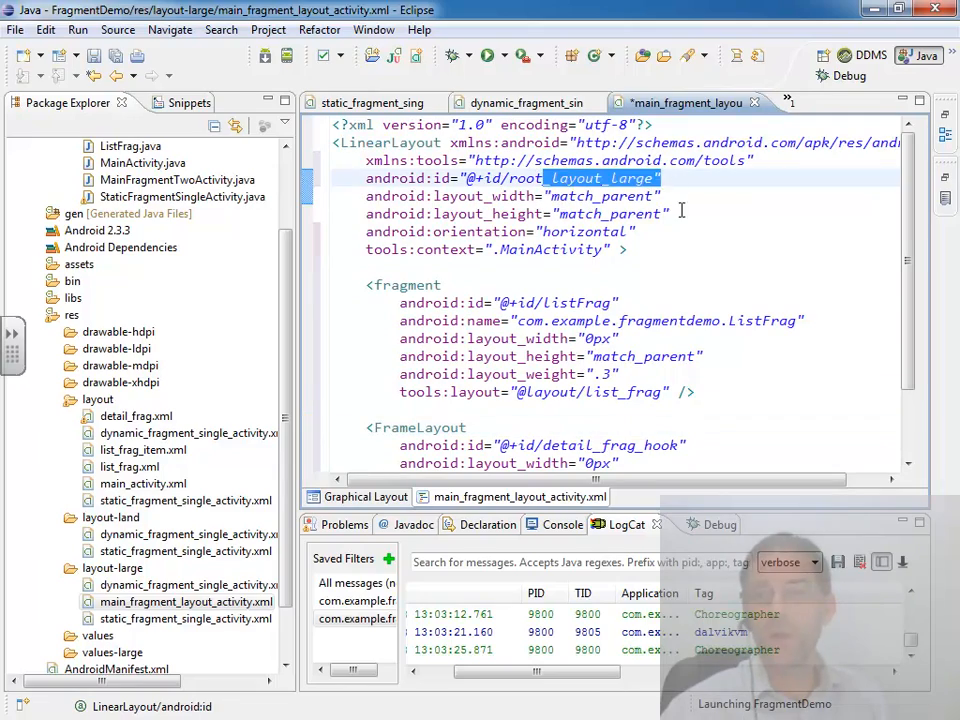